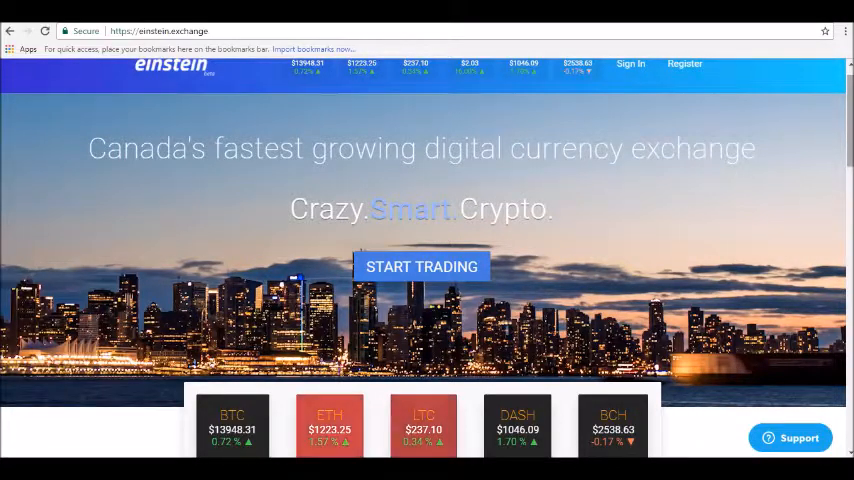
scroll("down", 3)
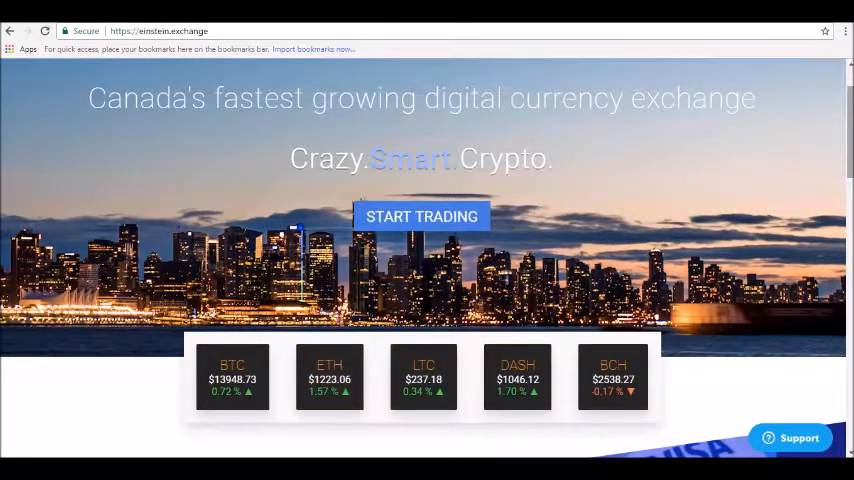
scroll("down", 3)
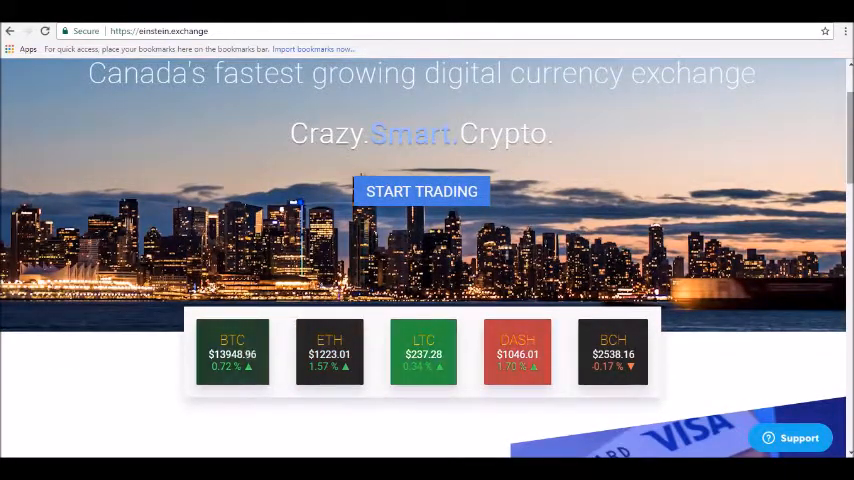
scroll("down", 3)
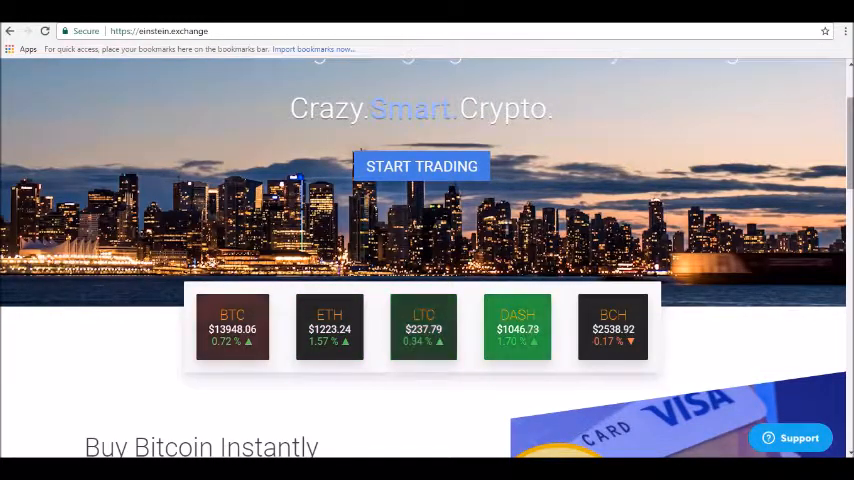
scroll("down", 3)
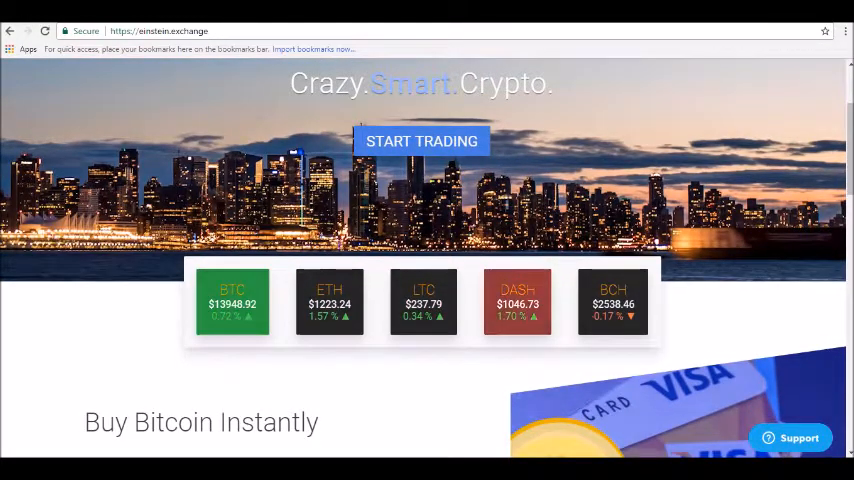
scroll("down", 3)
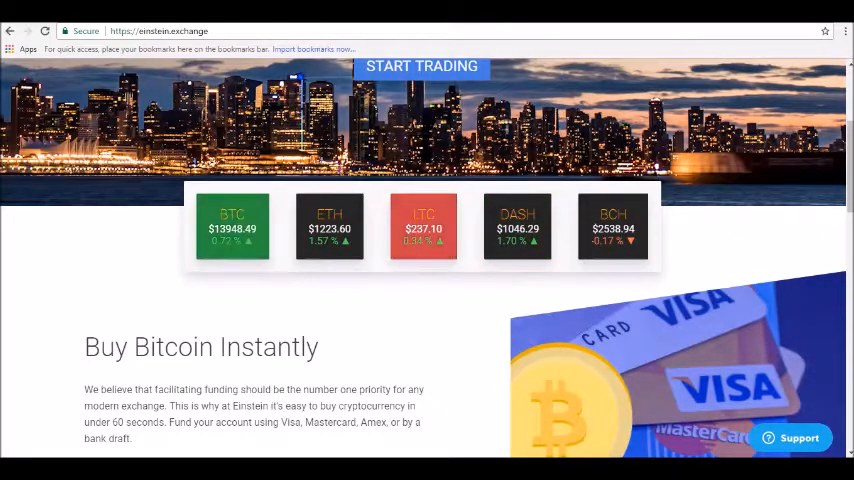
scroll("down", 3)
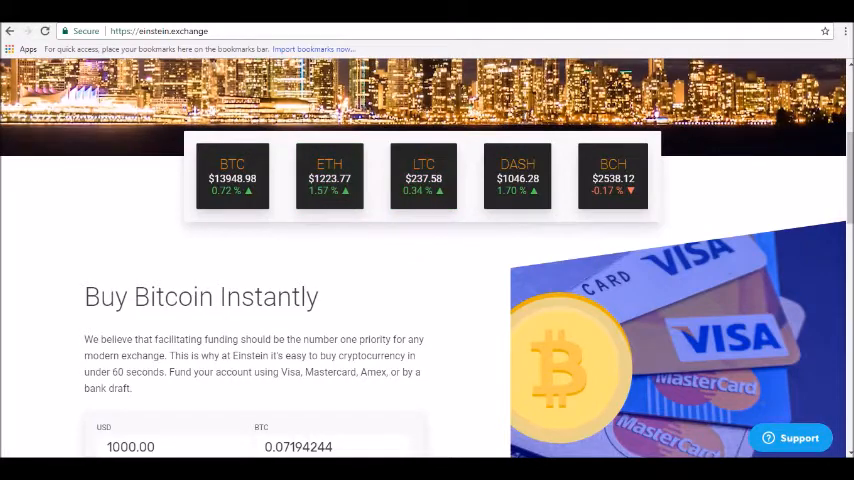
mouse_move(517, 177)
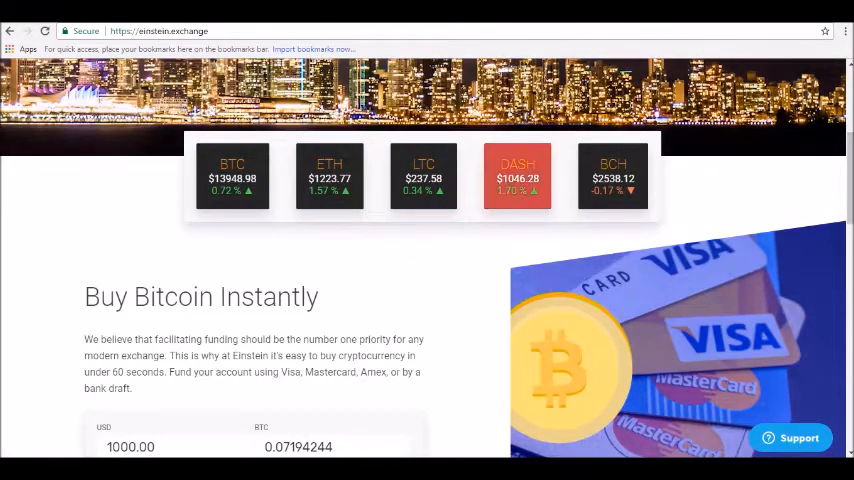
scroll("down", 3)
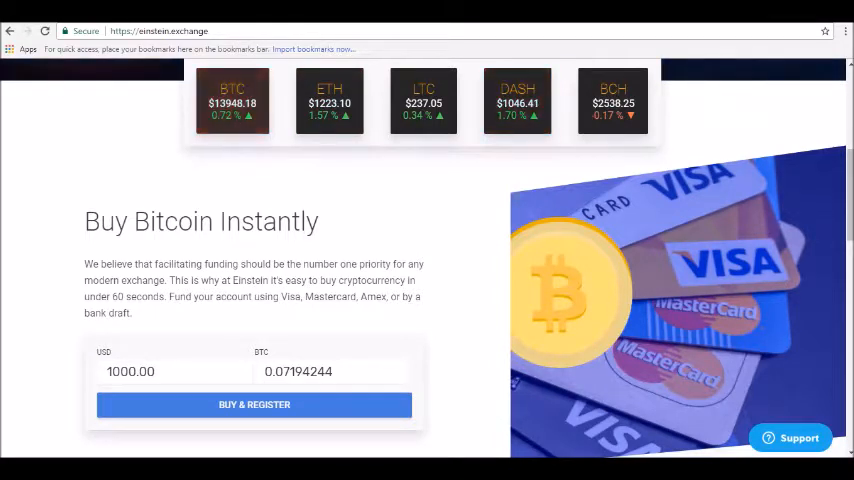
scroll("down", 3)
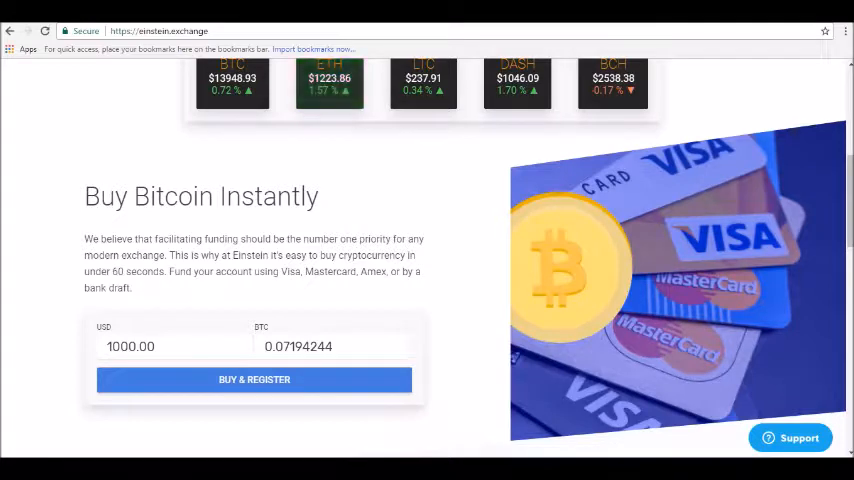
scroll("down", 3)
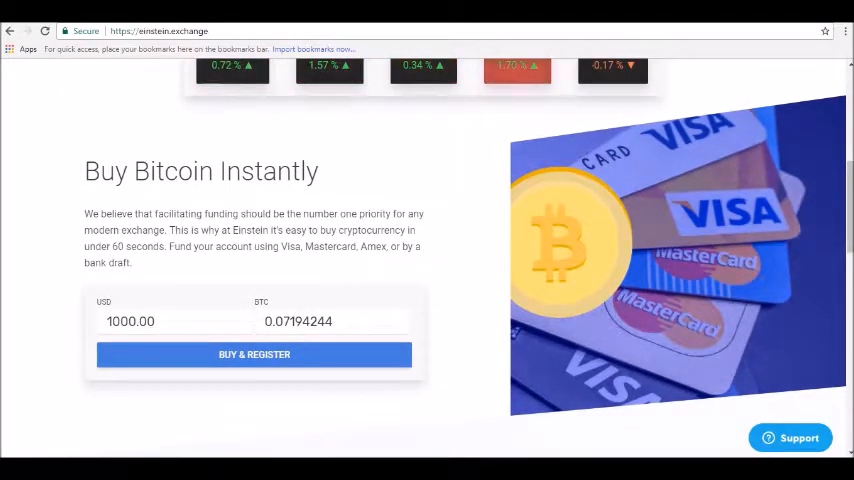
scroll("down", 3)
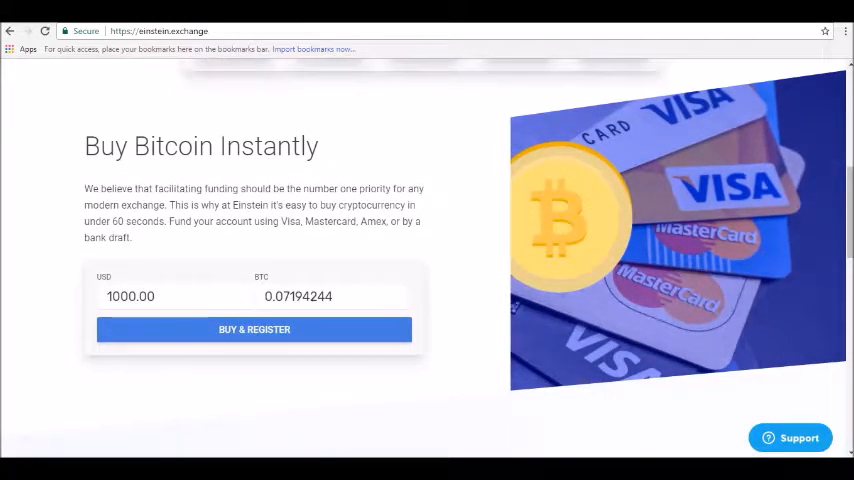
scroll("down", 3)
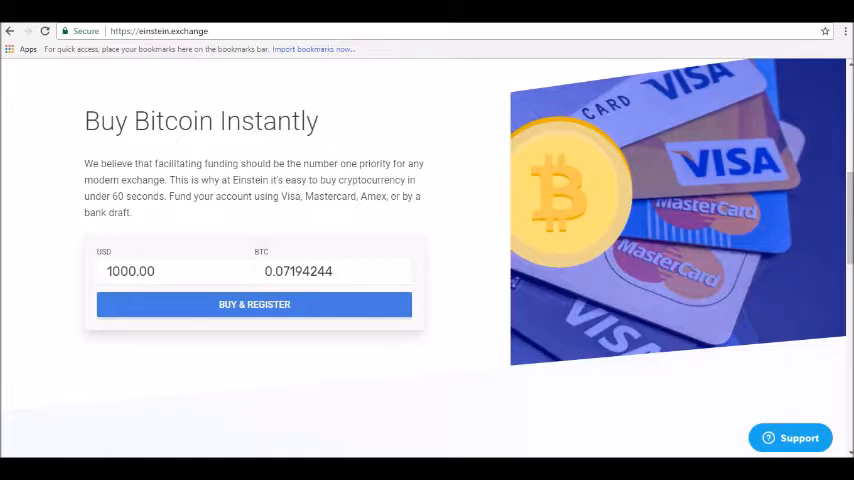
scroll("down", 3)
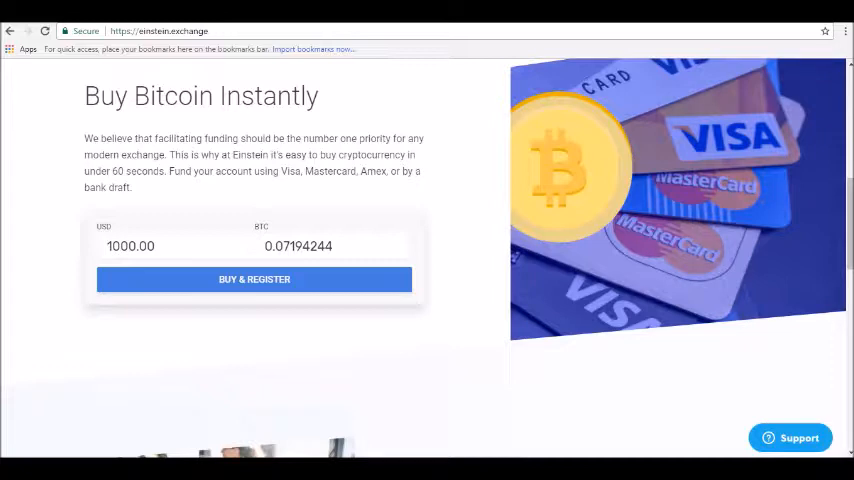
scroll("down", 3)
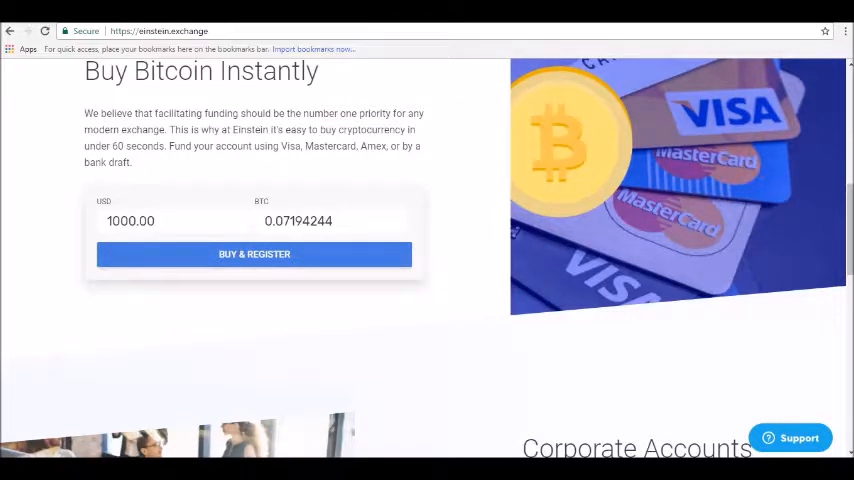
scroll("down", 3)
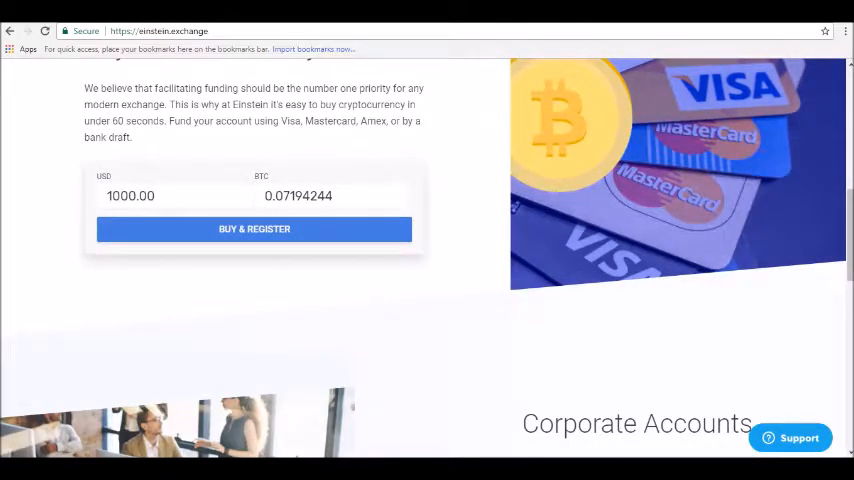
scroll("down", 3)
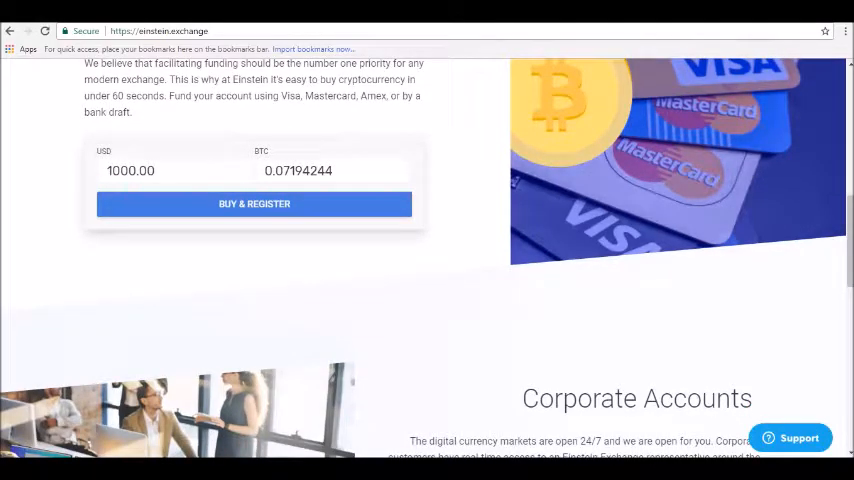
scroll("down", 3)
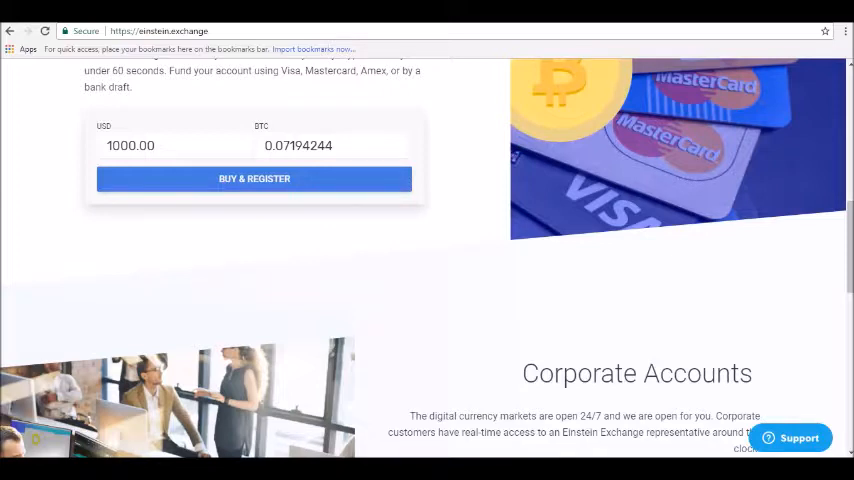
scroll("down", 3)
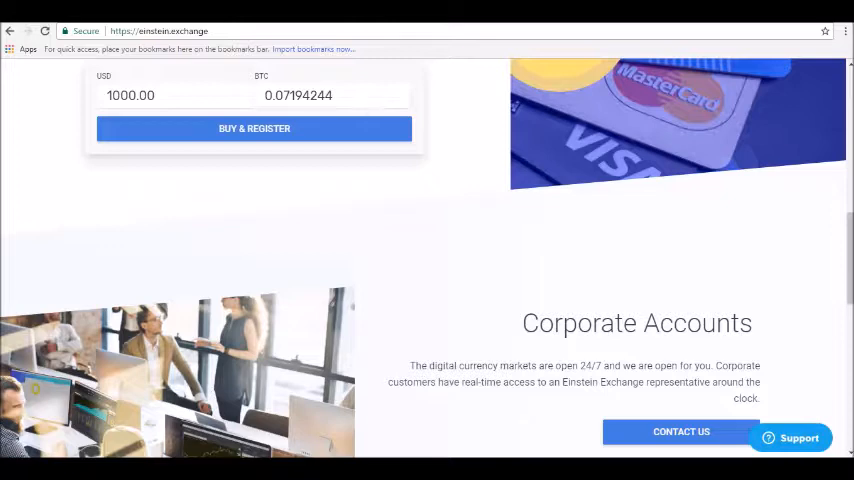
scroll("down", 3)
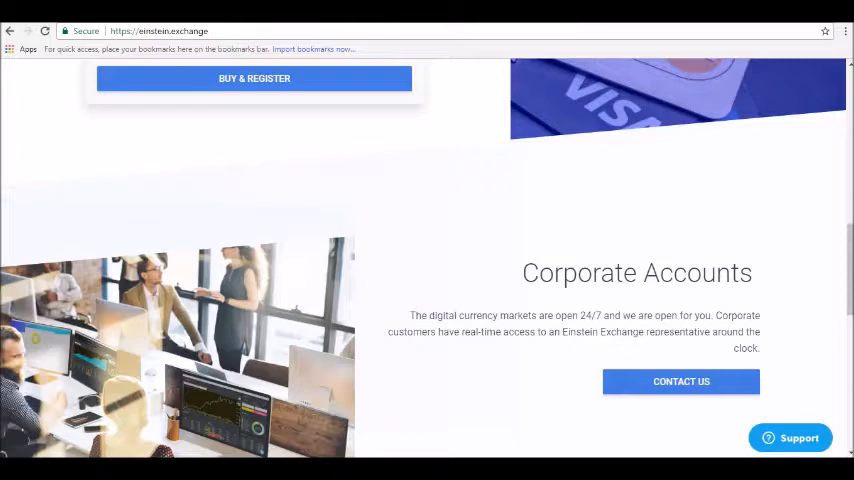
scroll("down", 3)
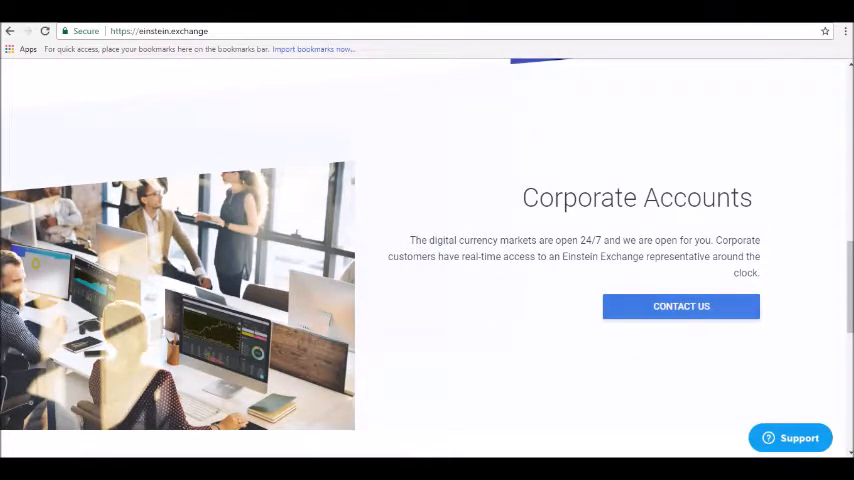
scroll("down", 3)
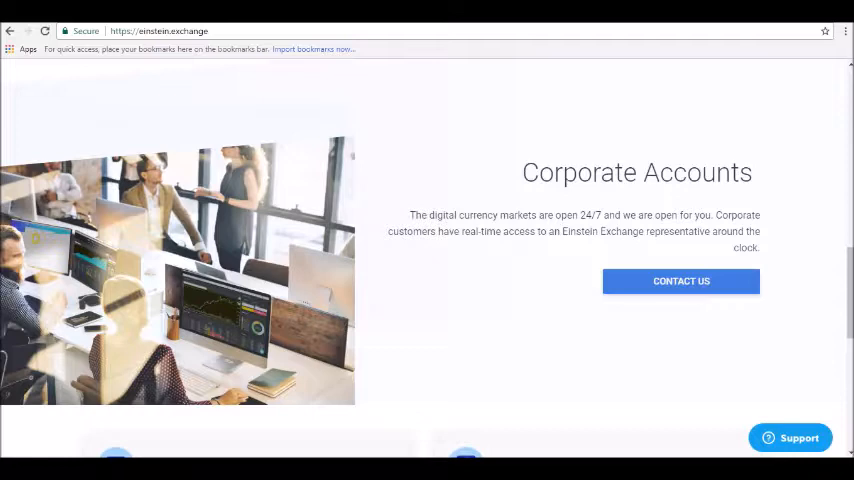
scroll("down", 3)
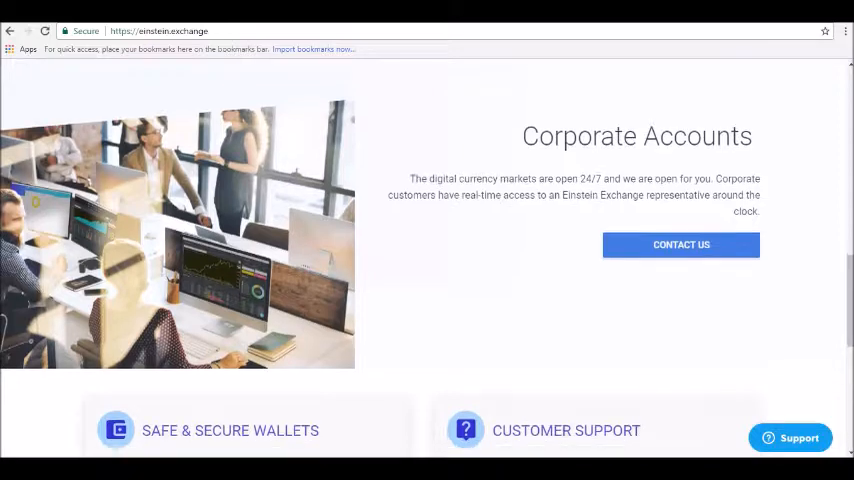
scroll("down", 3)
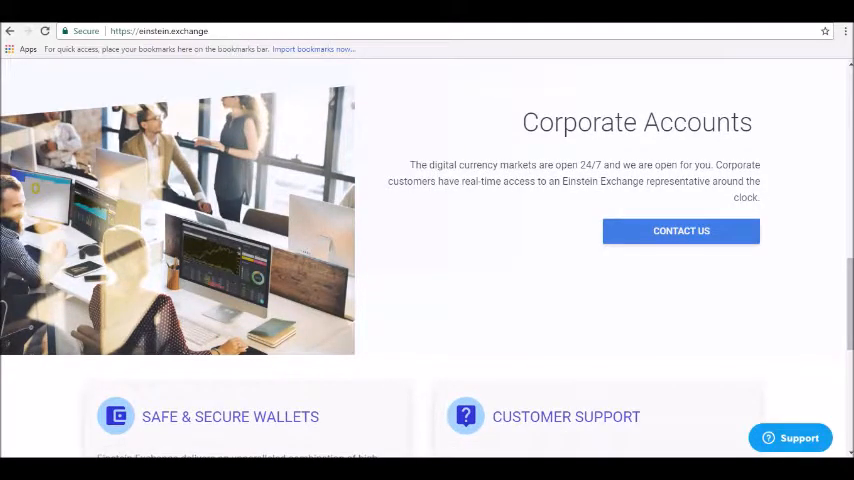
scroll("down", 3)
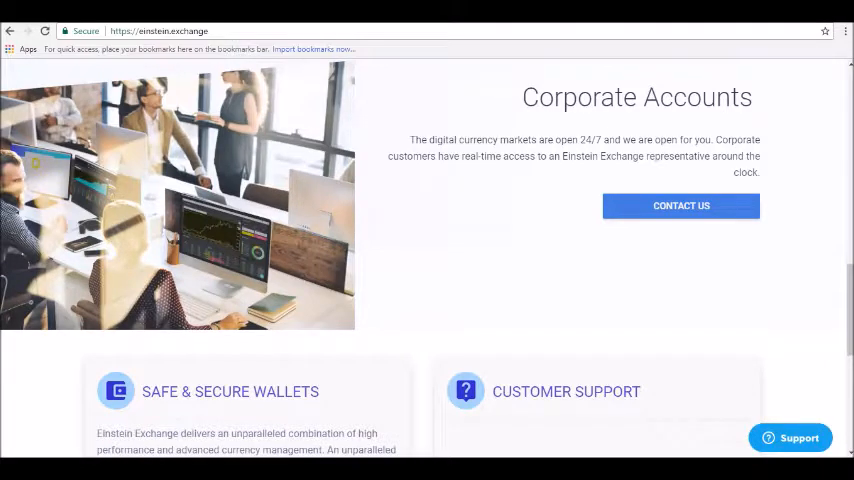
scroll("down", 3)
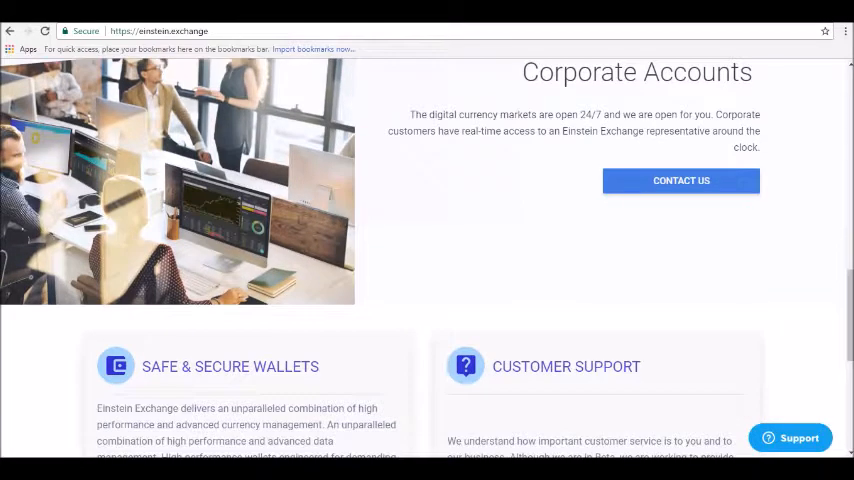
scroll("down", 3)
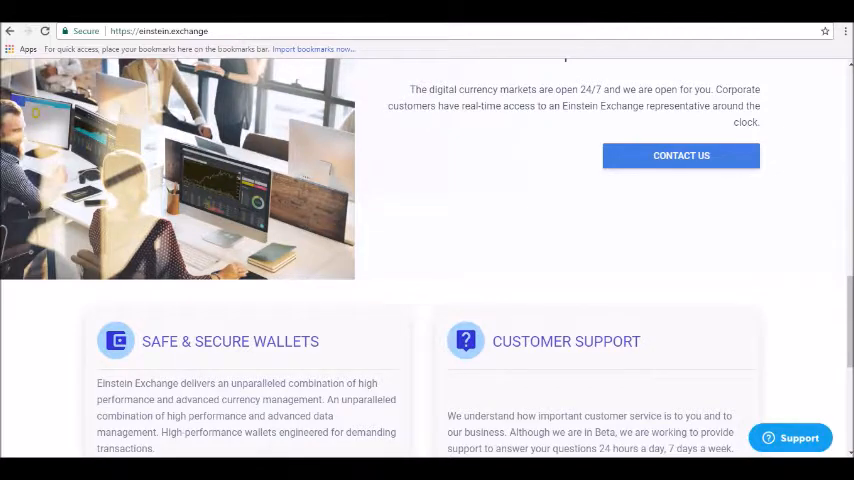
scroll("down", 3)
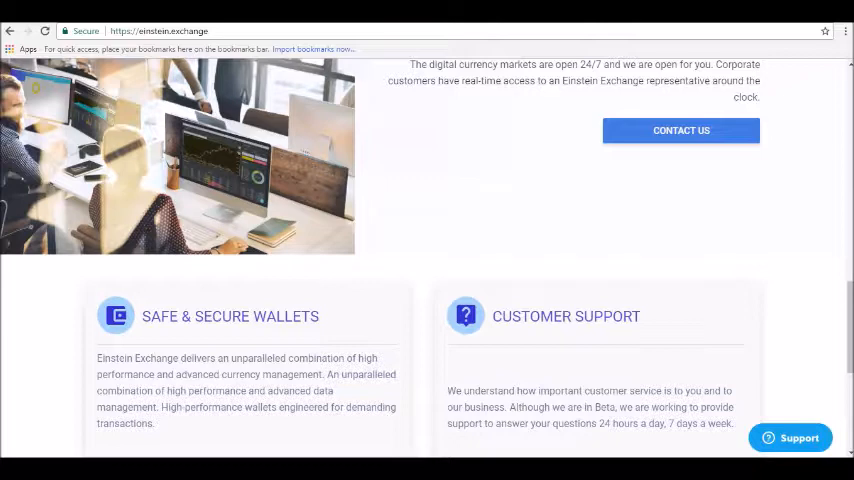
scroll("down", 3)
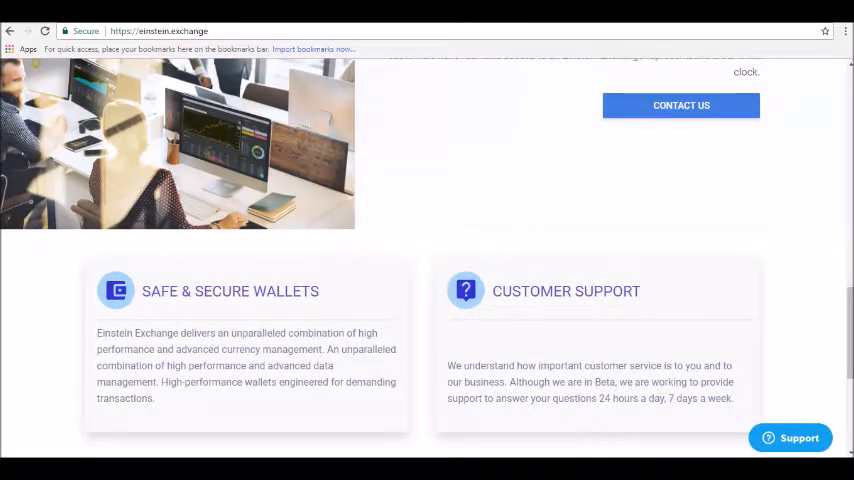
scroll("down", 3)
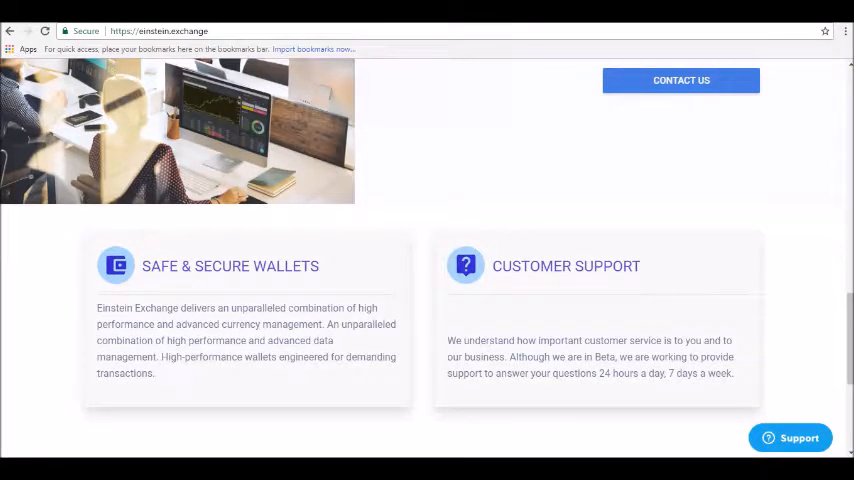
scroll("down", 3)
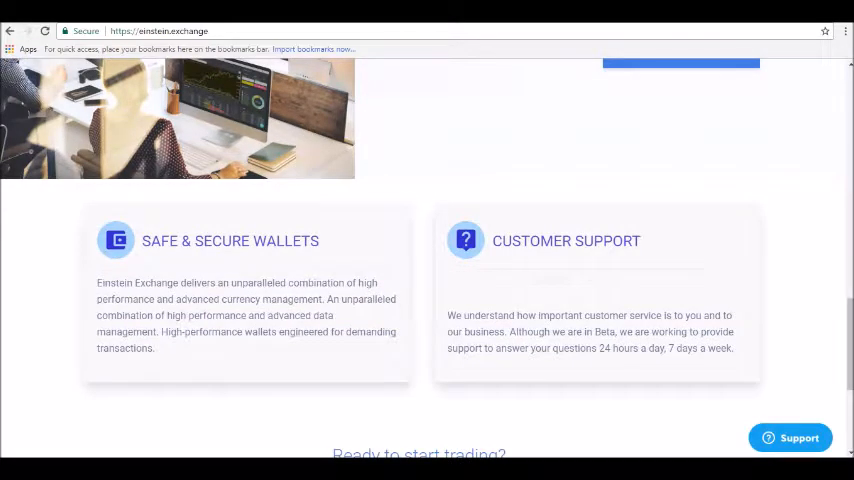
scroll("down", 3)
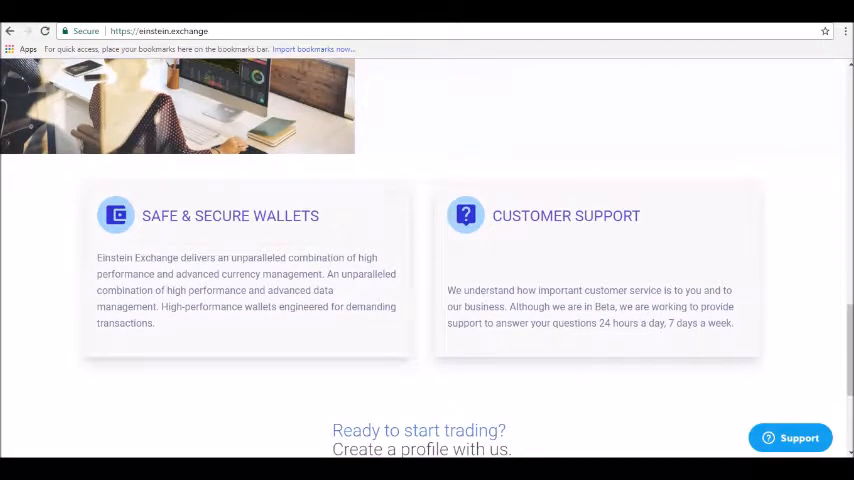
scroll("down", 3)
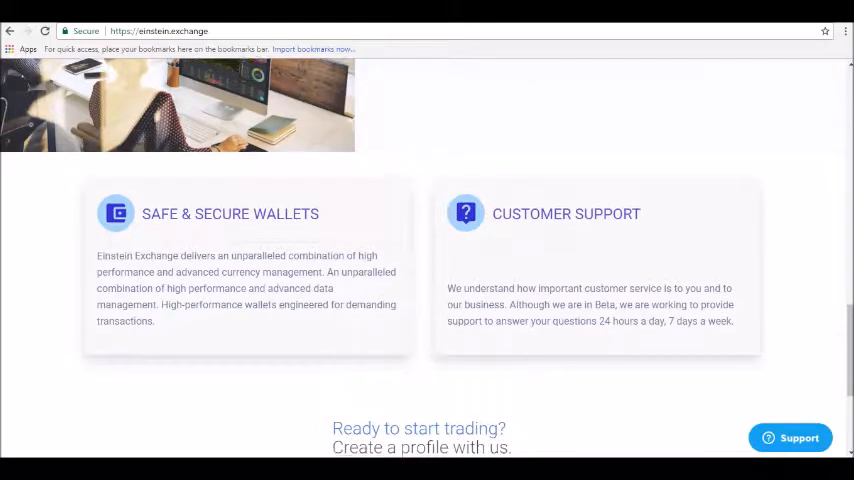
scroll("down", 3)
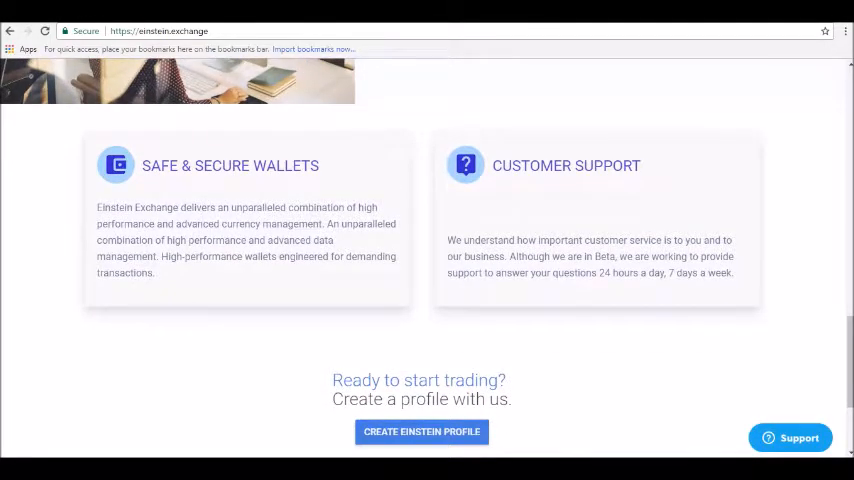
scroll("down", 3)
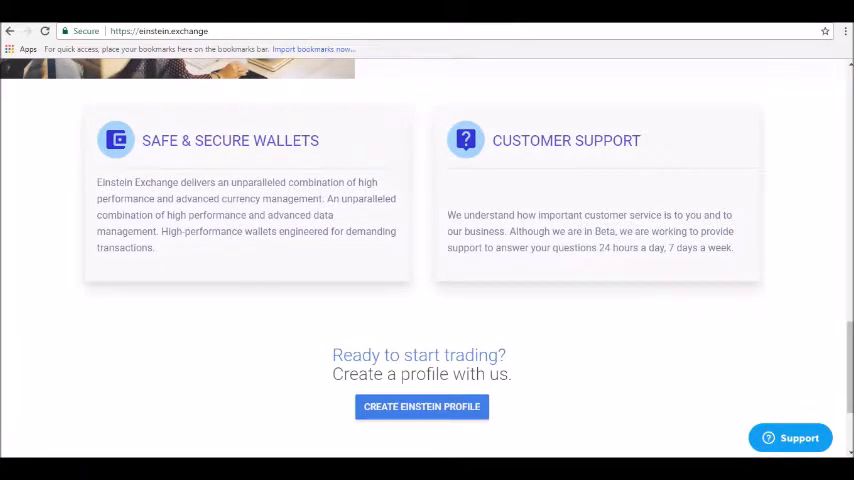
scroll("down", 3)
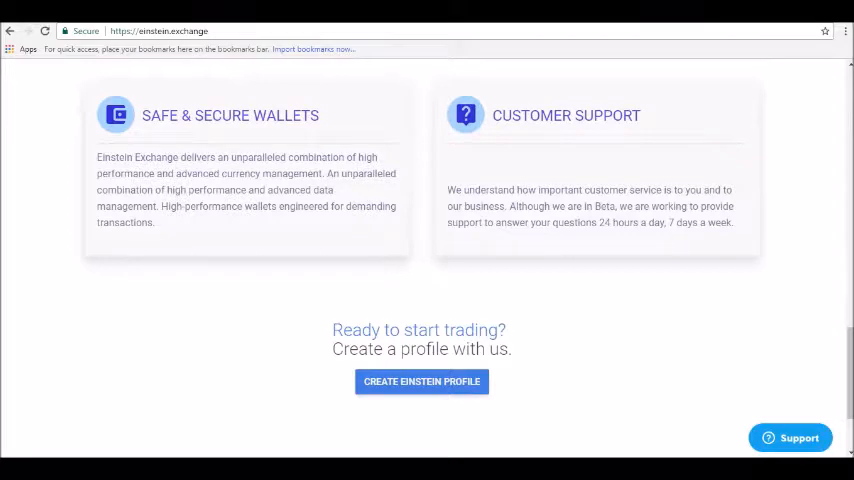
scroll("down", 3)
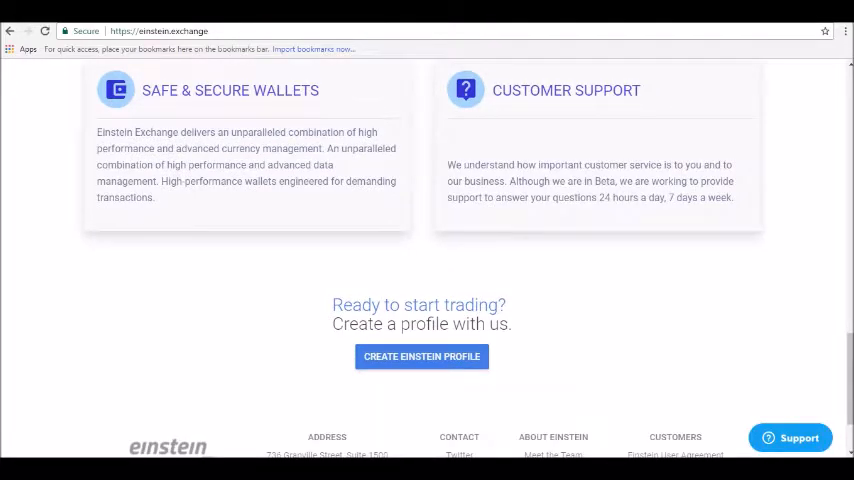
scroll("down", 3)
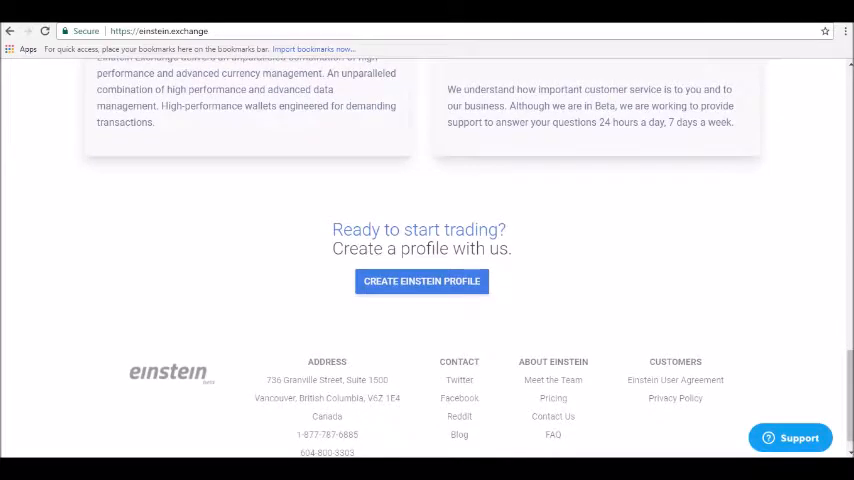
scroll("down", 3)
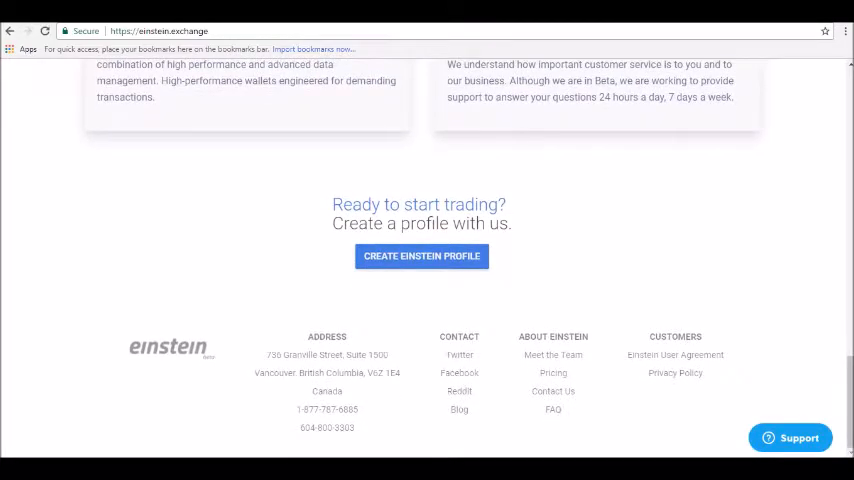